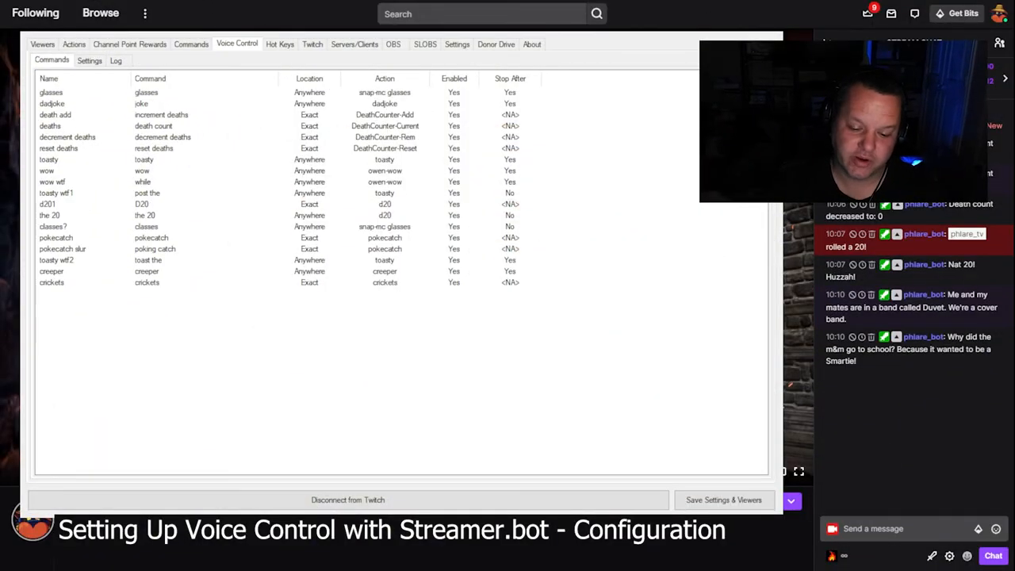
mouse_move(542, 393)
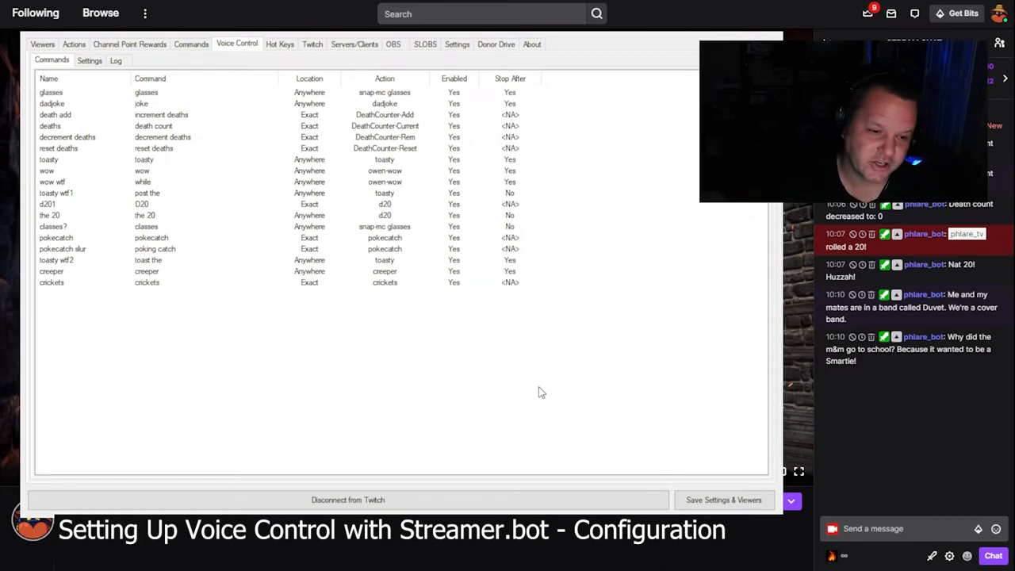
Browse the actions list, then open Voice Control Settings: en-US locale, threshold 10, HyperX SoloCast mic.
left_click(73, 44)
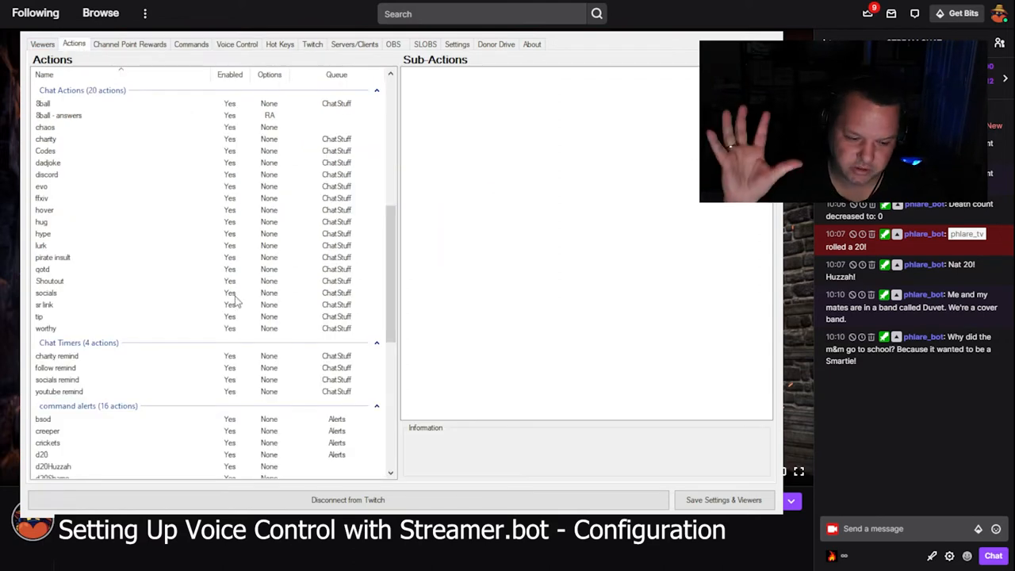
scroll("down", 3)
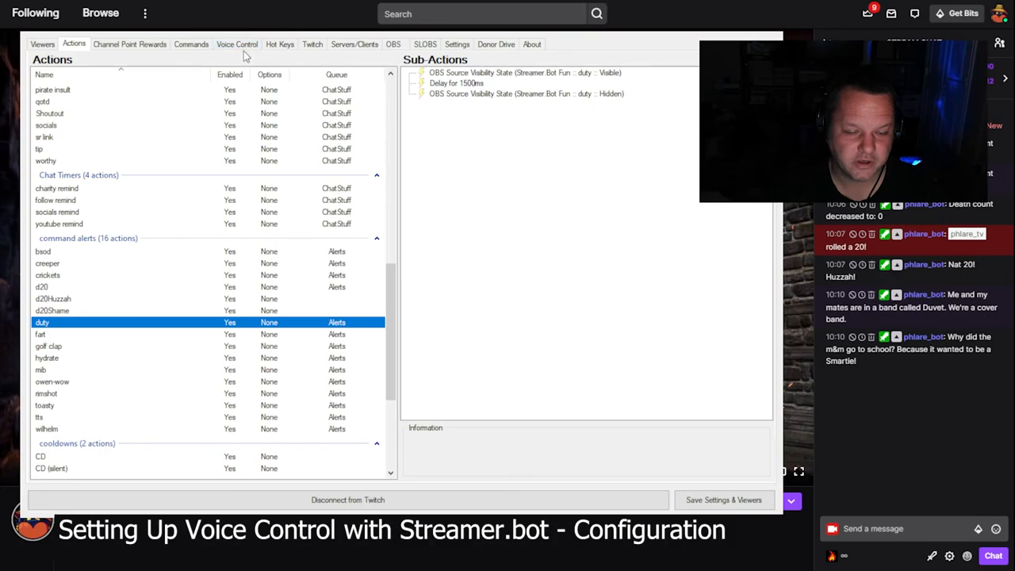
mouse_move(219, 58)
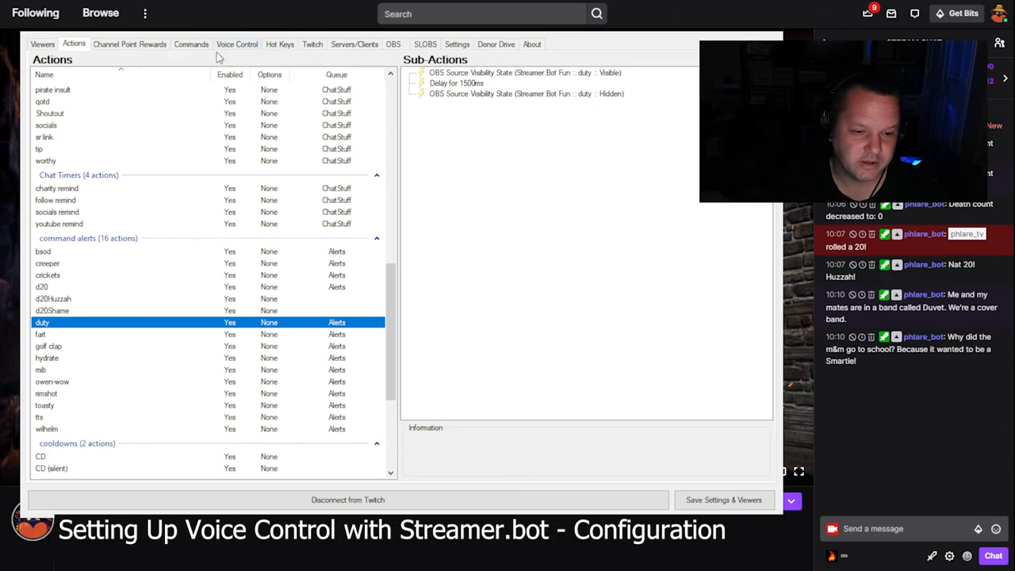
left_click(236, 44)
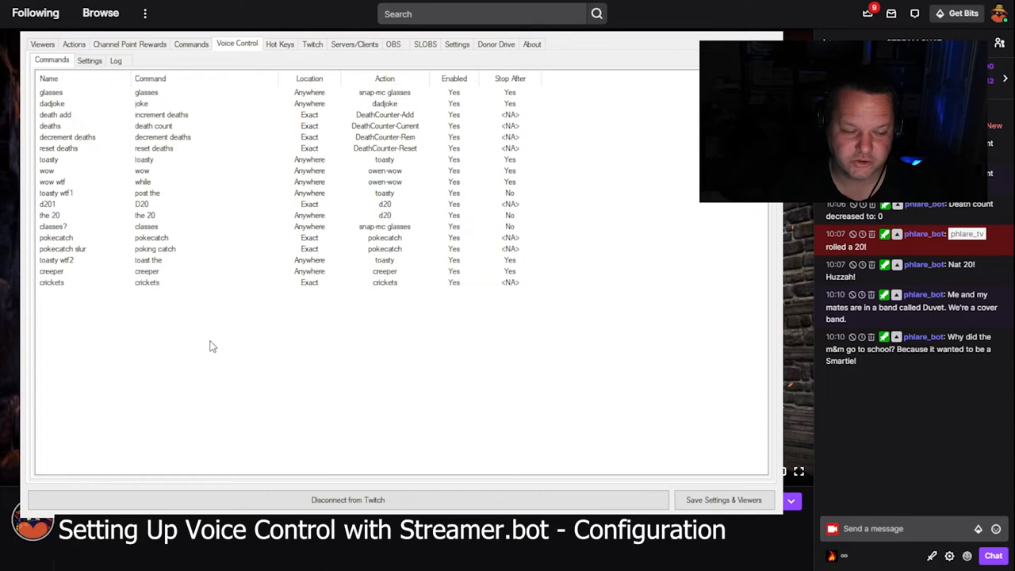
mouse_move(143, 159)
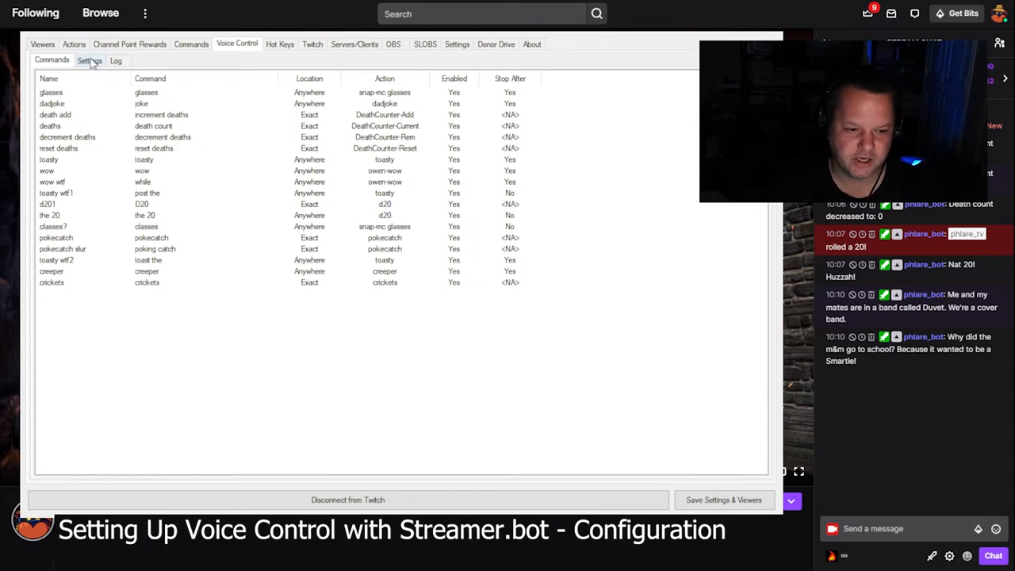
left_click(90, 61)
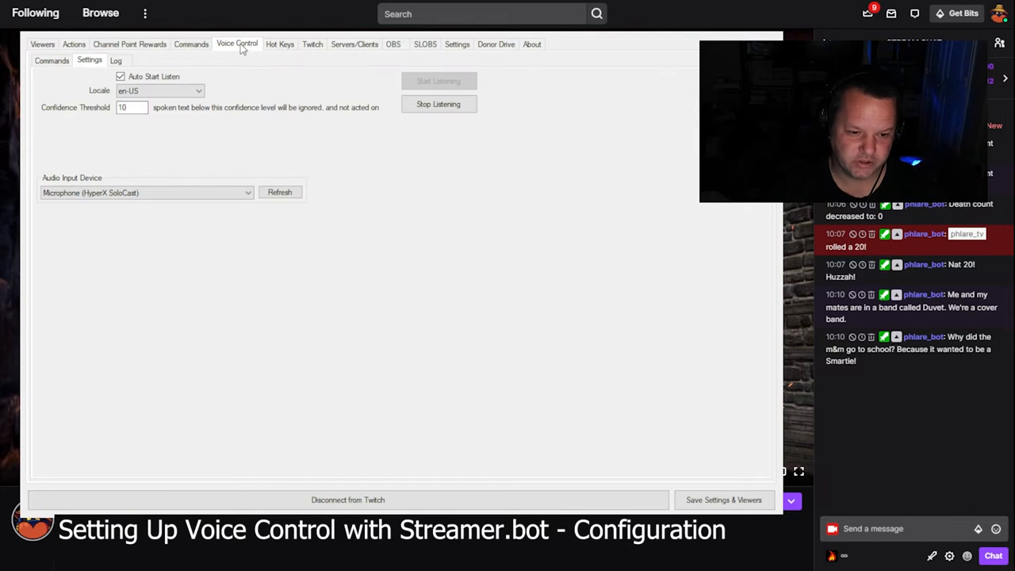
mouse_move(191, 202)
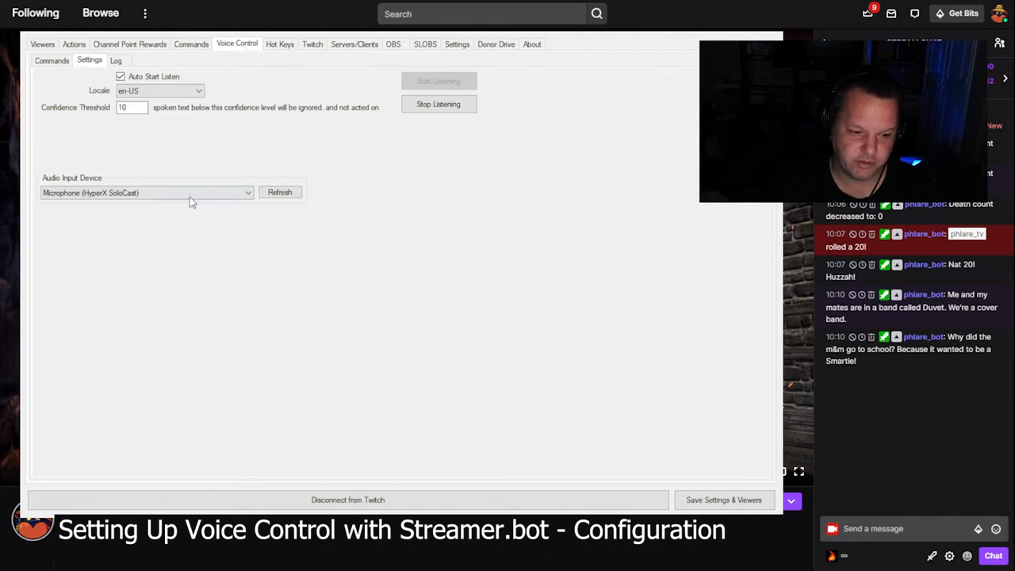
mouse_move(334, 163)
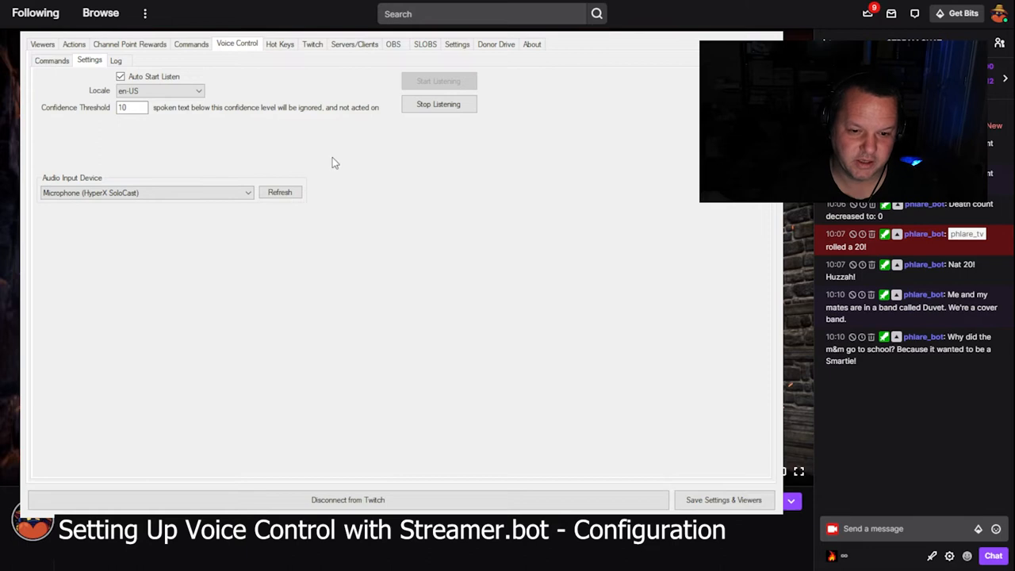
mouse_move(346, 76)
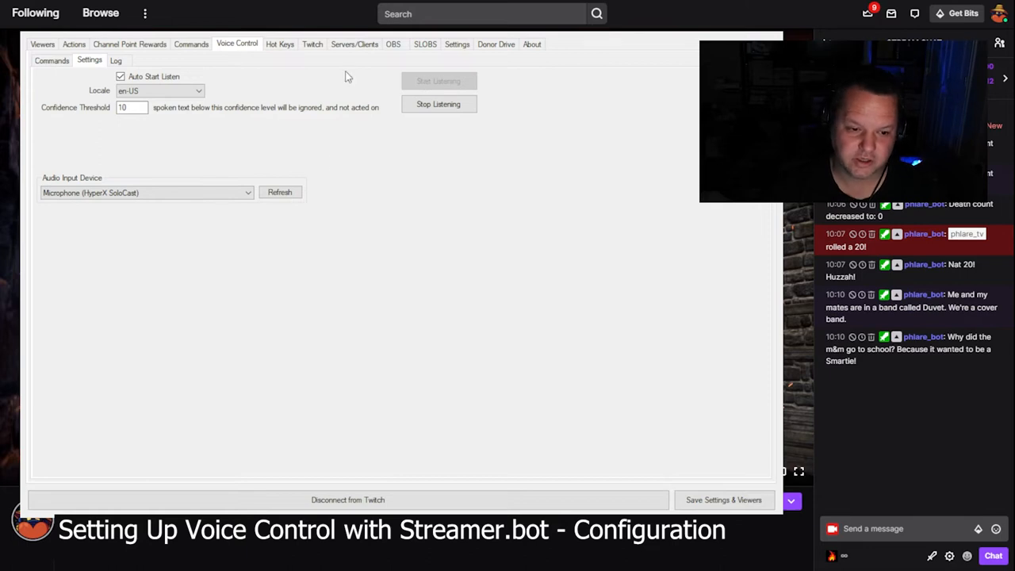
mouse_move(464, 81)
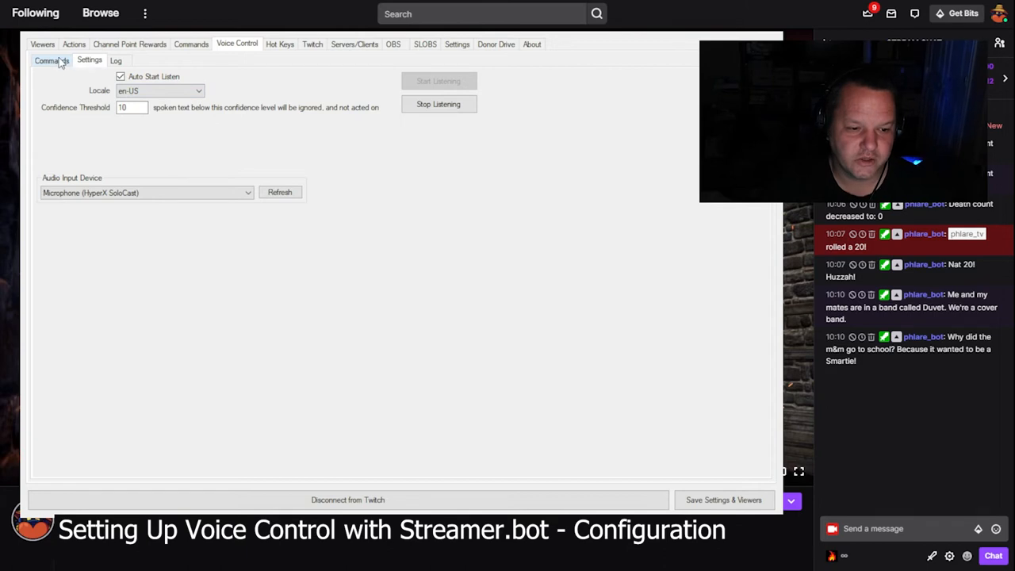
Add a voice command named 'duty' with the spoken phrase 'duty'.
left_click(50, 60)
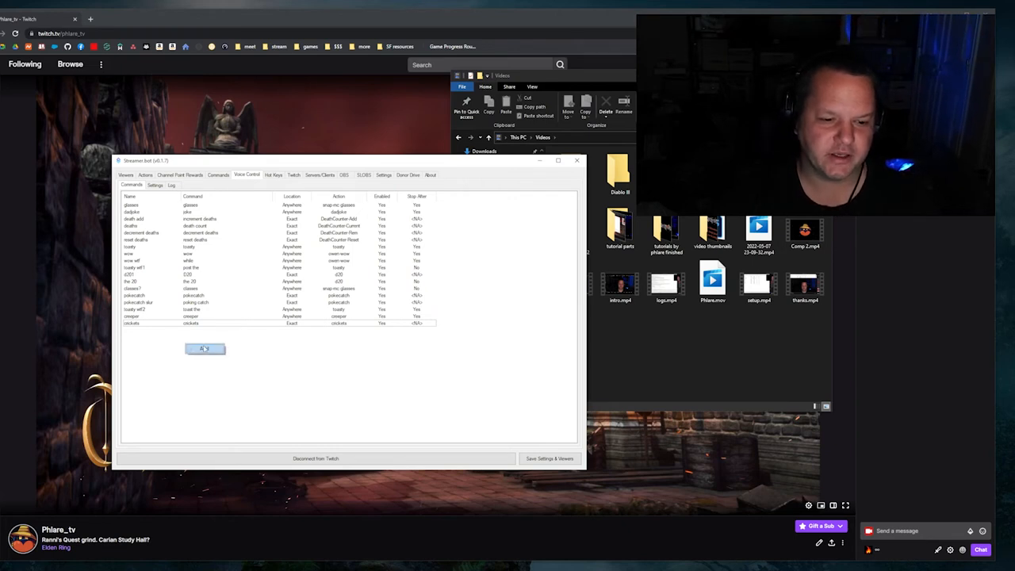
left_click(205, 349)
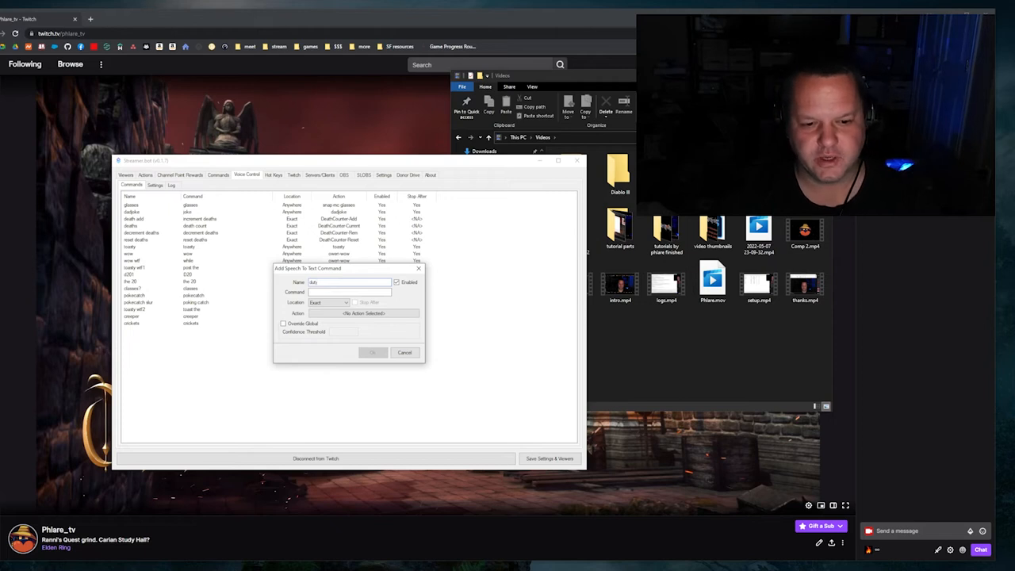
type("duty")
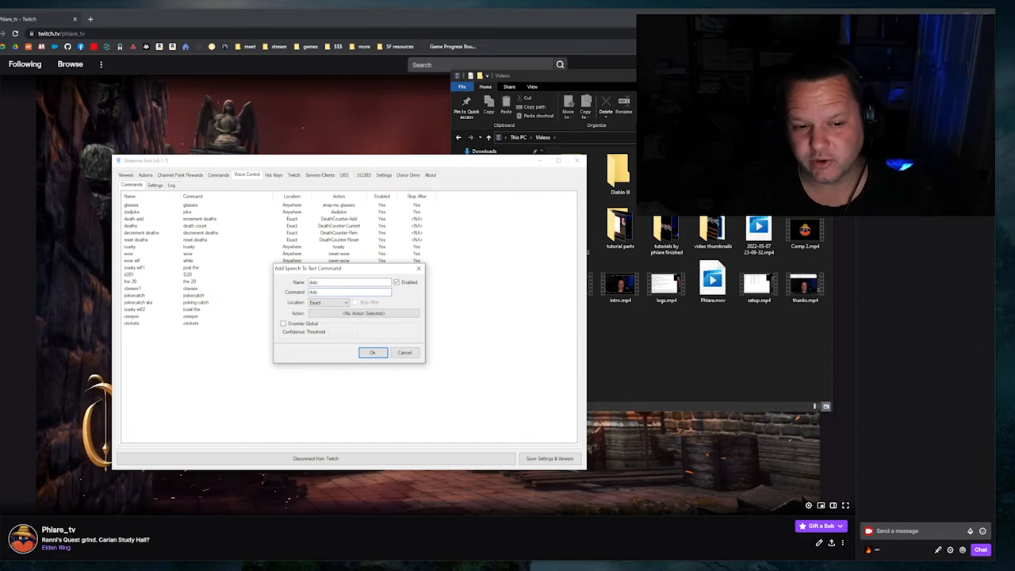
left_click(372, 352)
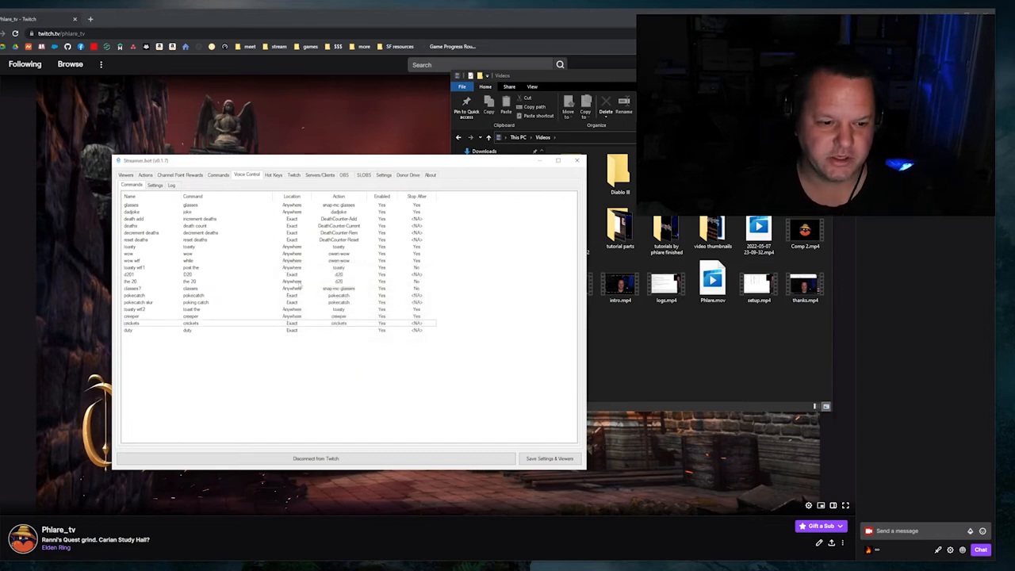
Set the duty command to Location Anywhere and Stop After, running the command alerts 'duty' action.
double_click(159, 331)
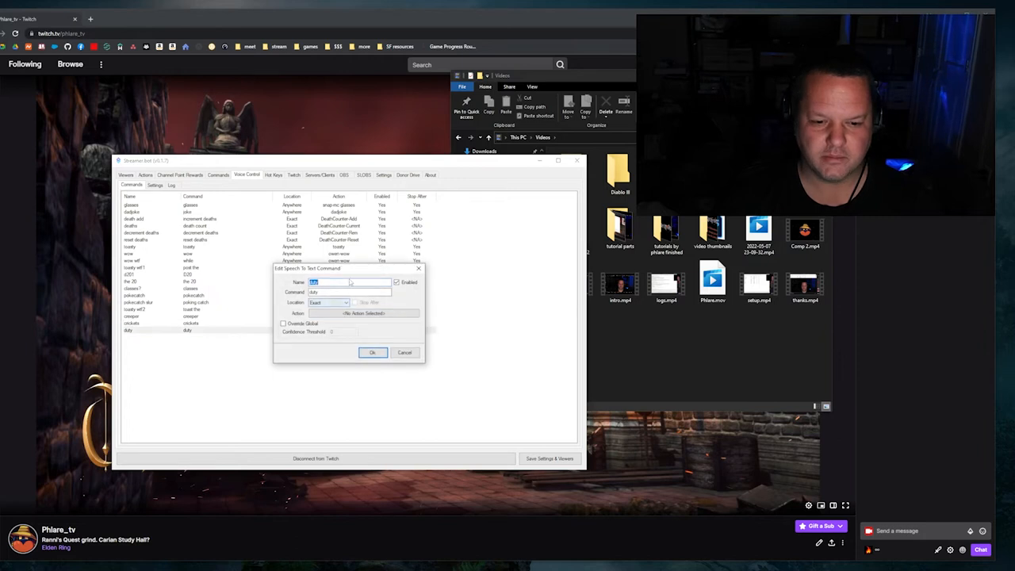
left_click(327, 302)
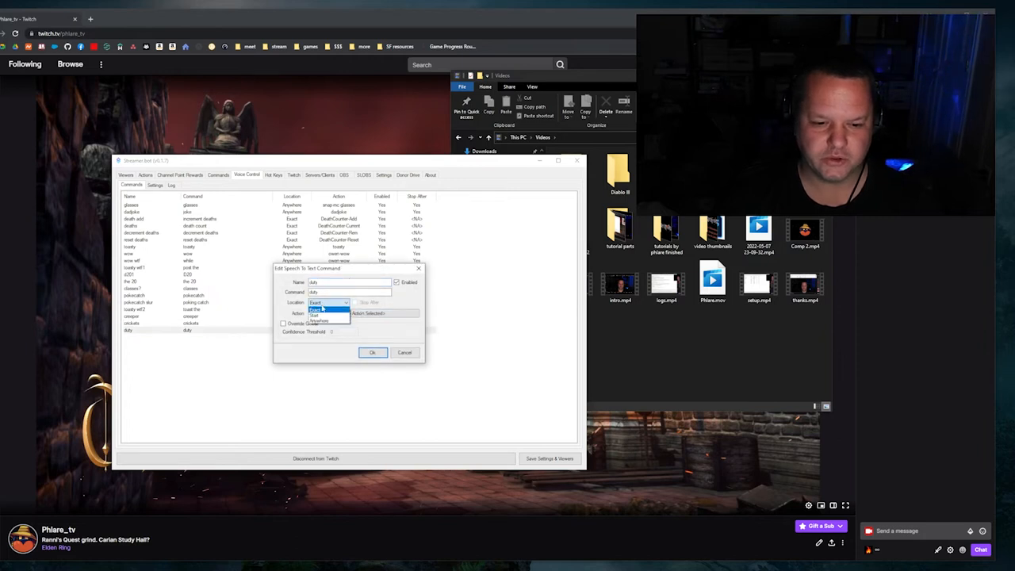
left_click(320, 321)
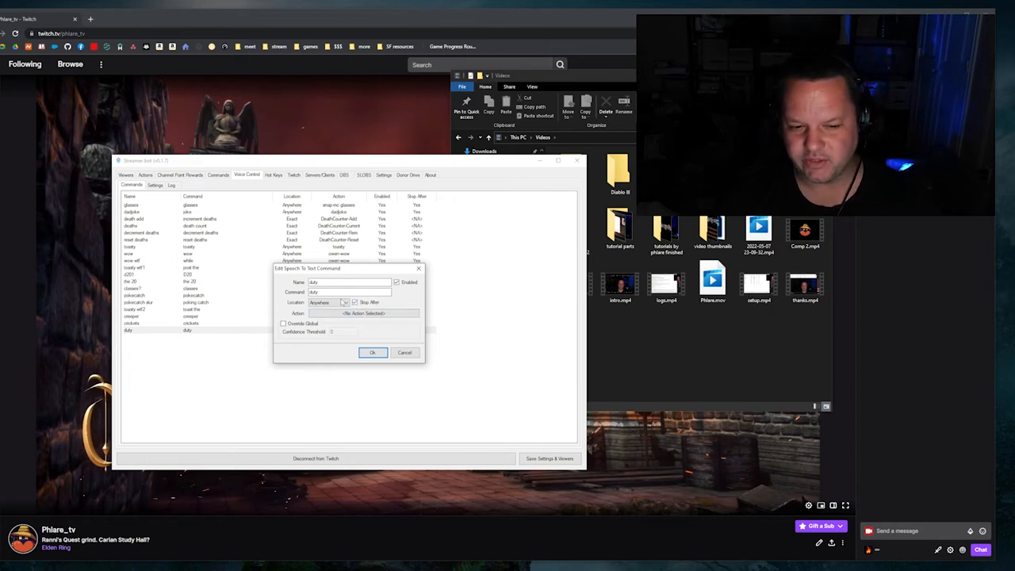
left_click(365, 313)
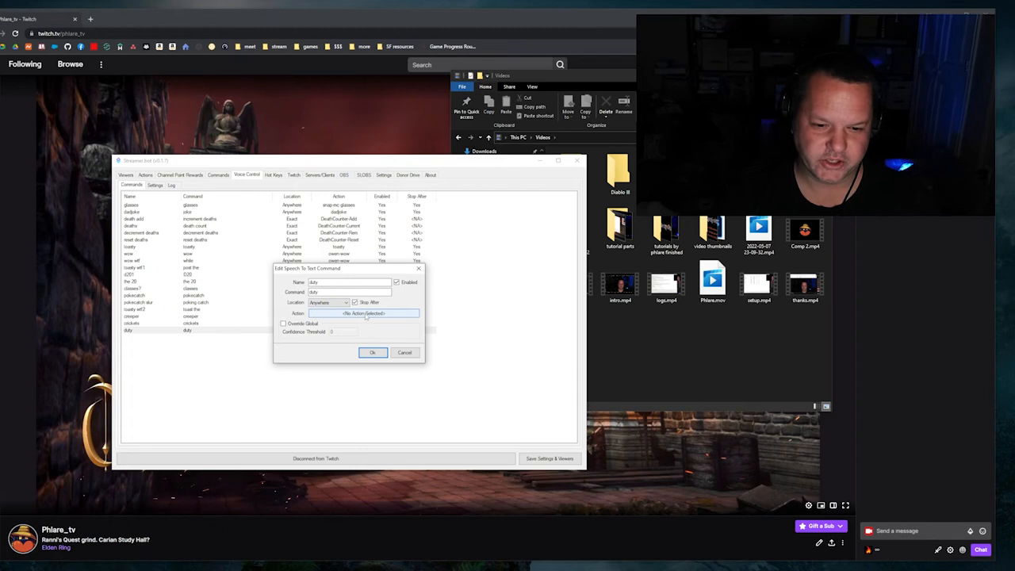
left_click(365, 314)
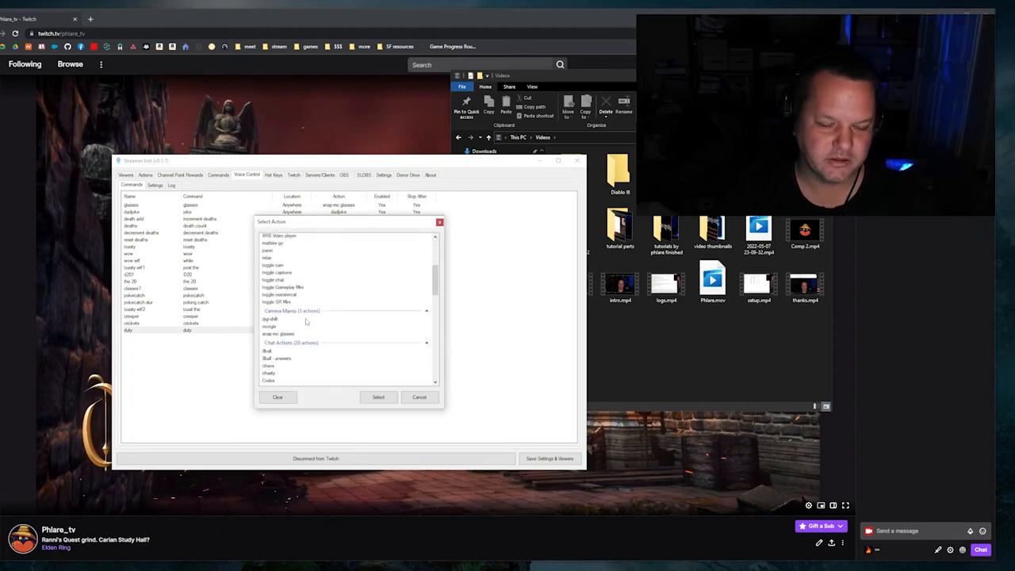
scroll("down", 3)
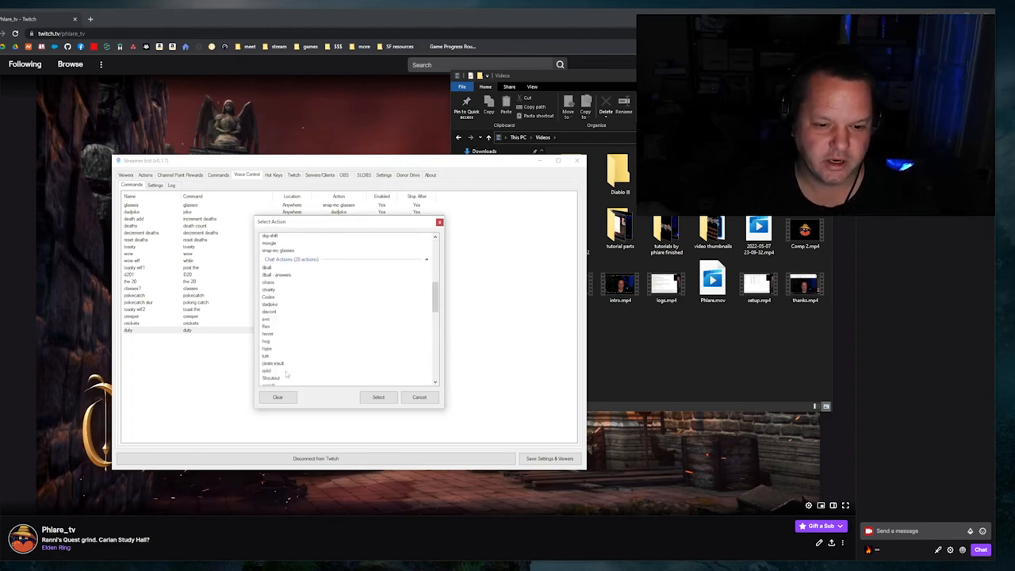
scroll("down", 3)
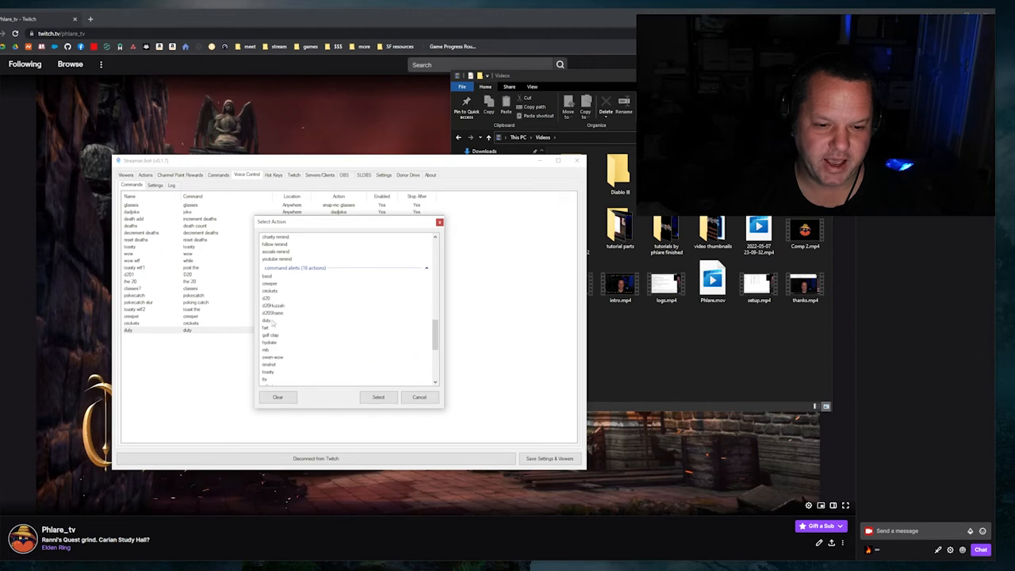
left_click(378, 396)
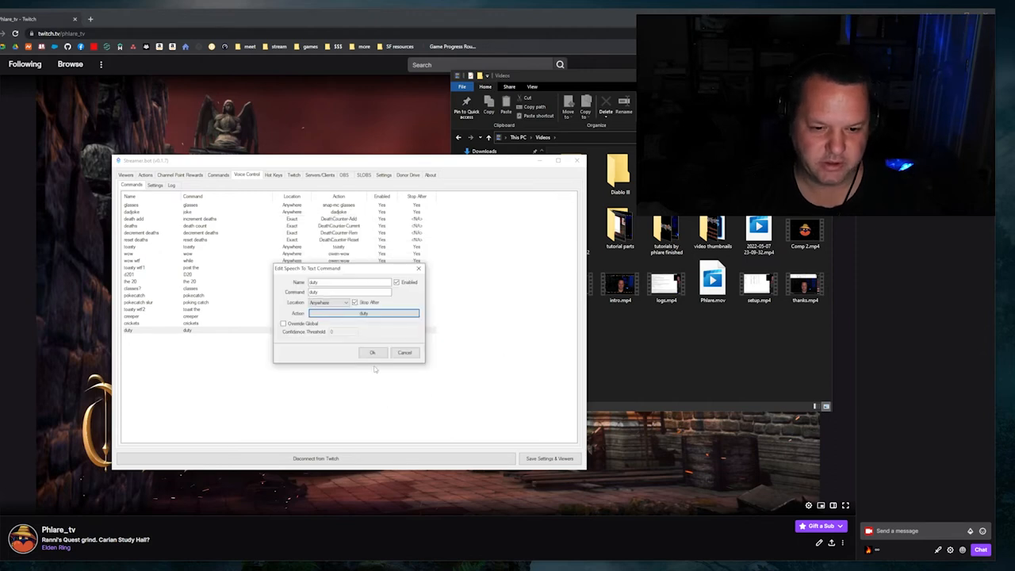
left_click(372, 352)
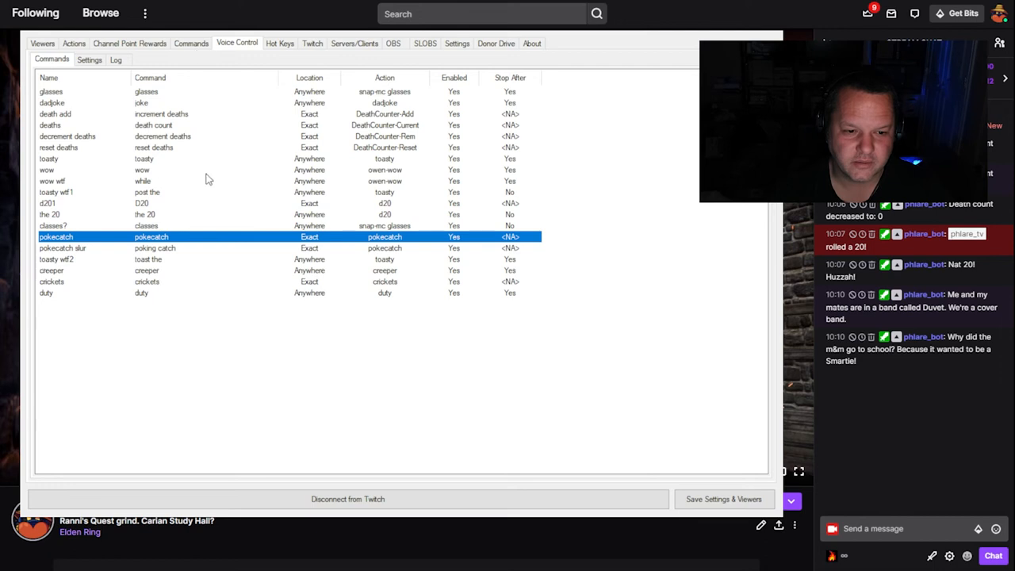
mouse_move(219, 154)
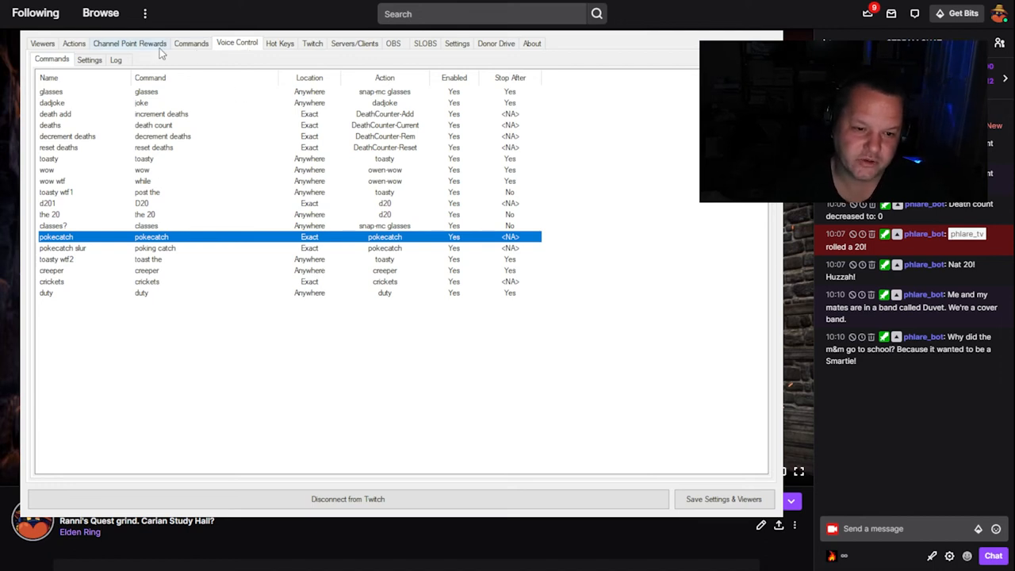
Open the Voice Control Log listing recognized dictation with confidence percentages.
left_click(116, 60)
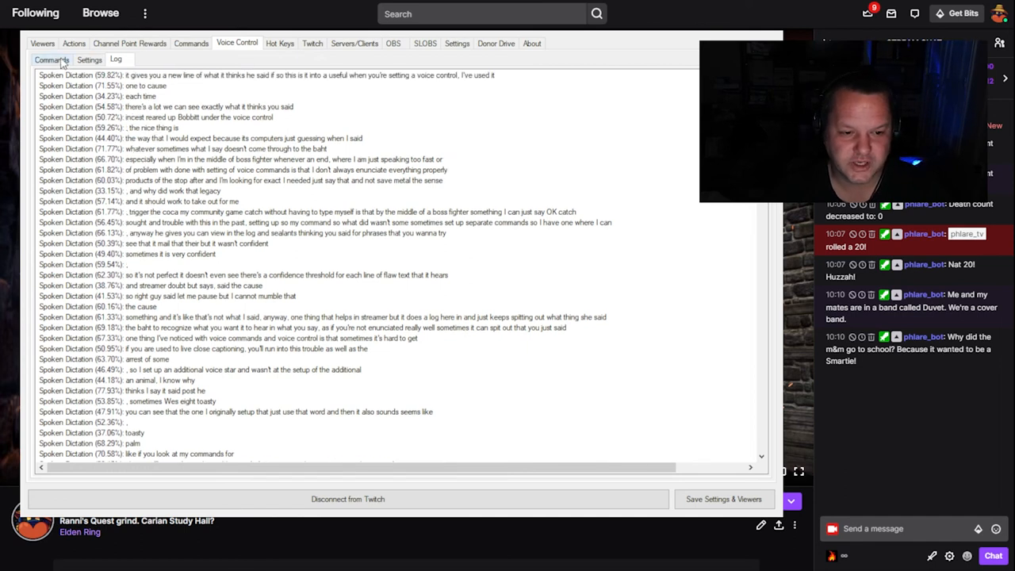
left_click(51, 58)
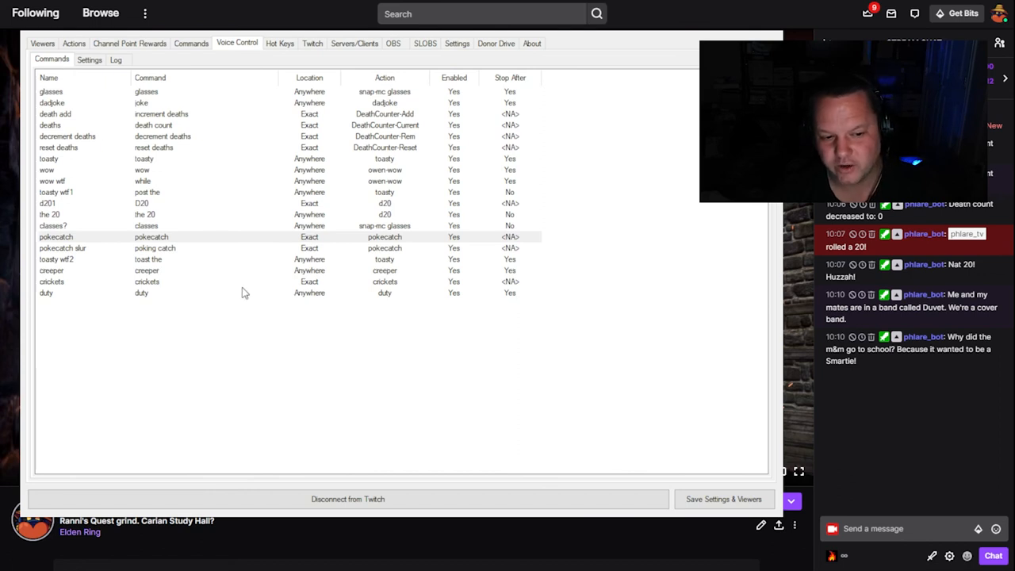
mouse_move(169, 288)
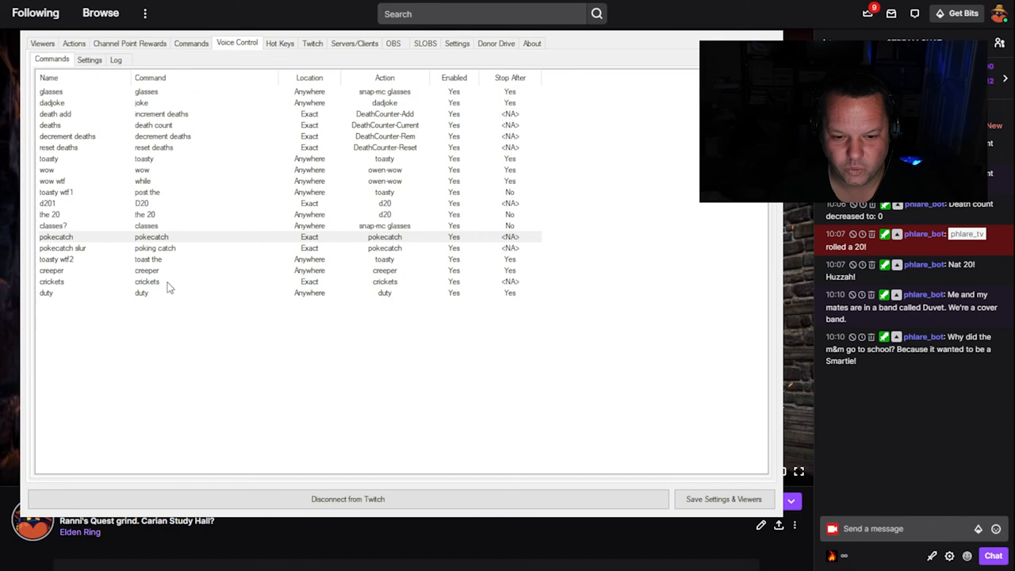
mouse_move(166, 252)
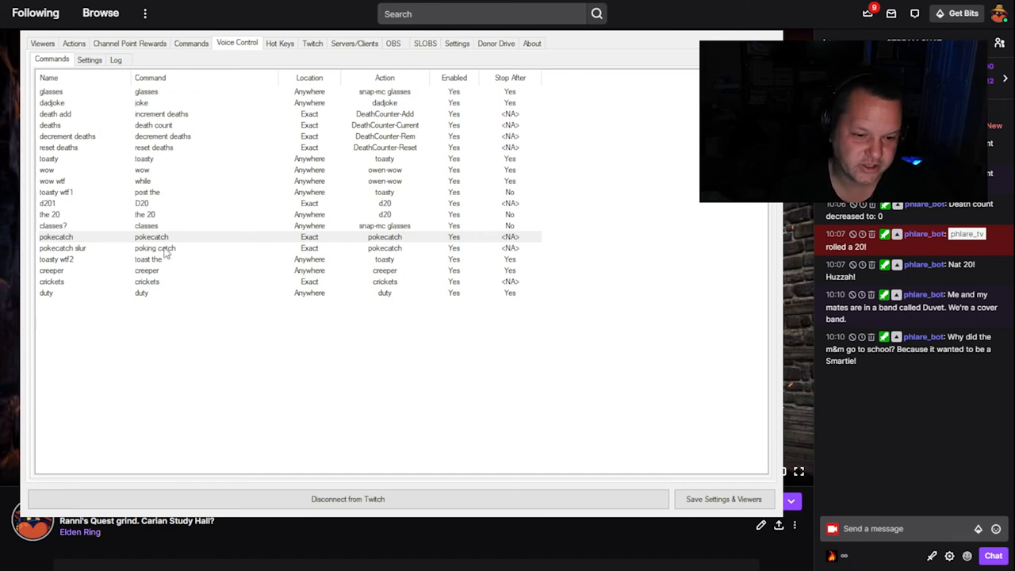
mouse_move(166, 246)
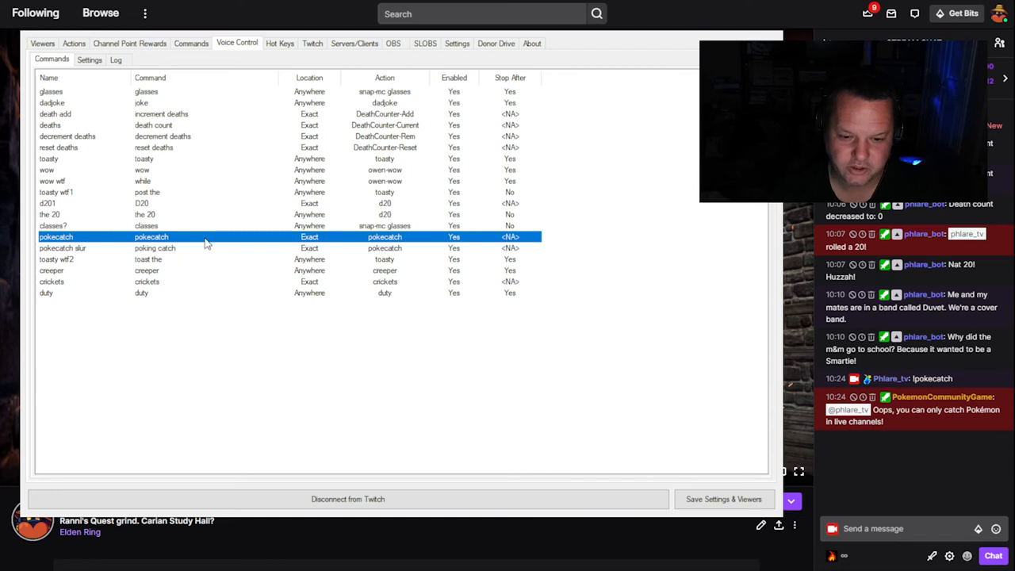
mouse_move(201, 404)
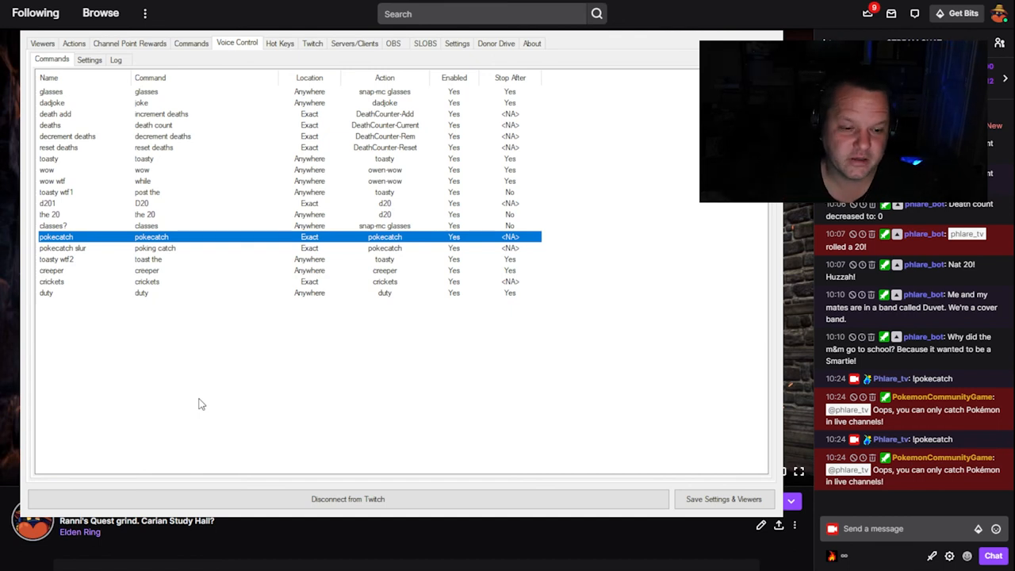
mouse_move(164, 252)
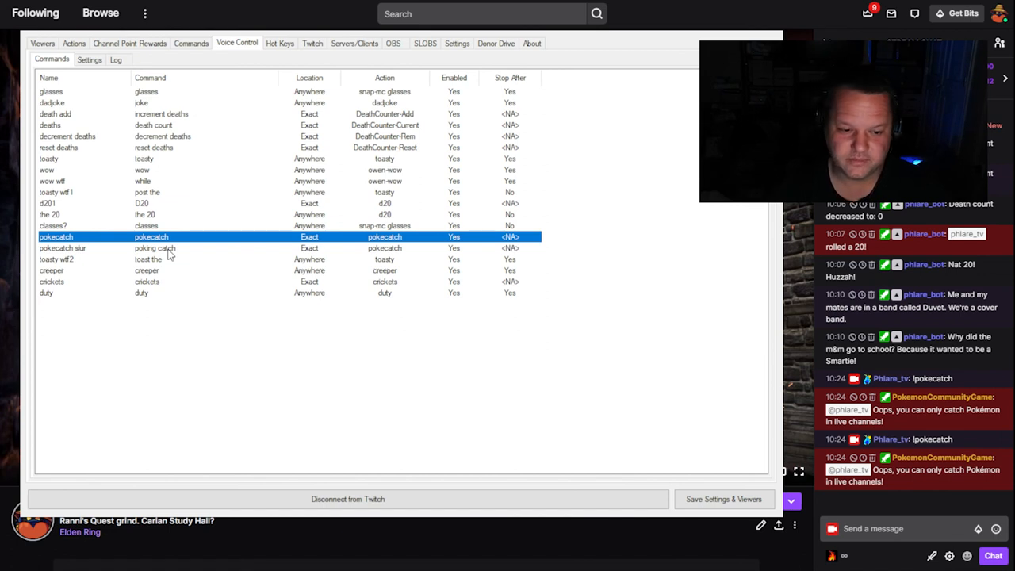
Review the voice command list's pokecatch and pokecatch slur alternate commands.
left_click(63, 247)
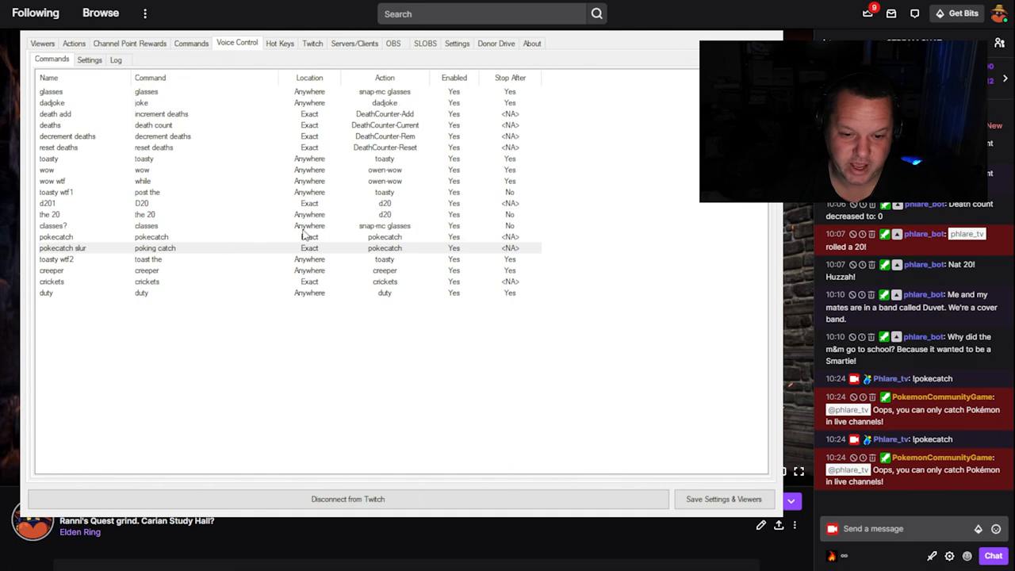
left_click(116, 59)
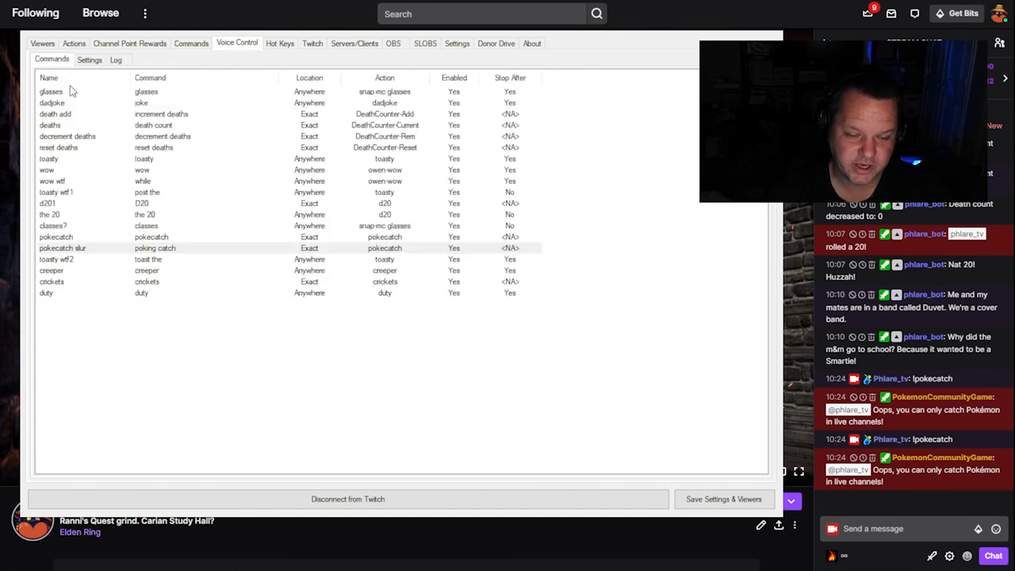
mouse_move(507, 430)
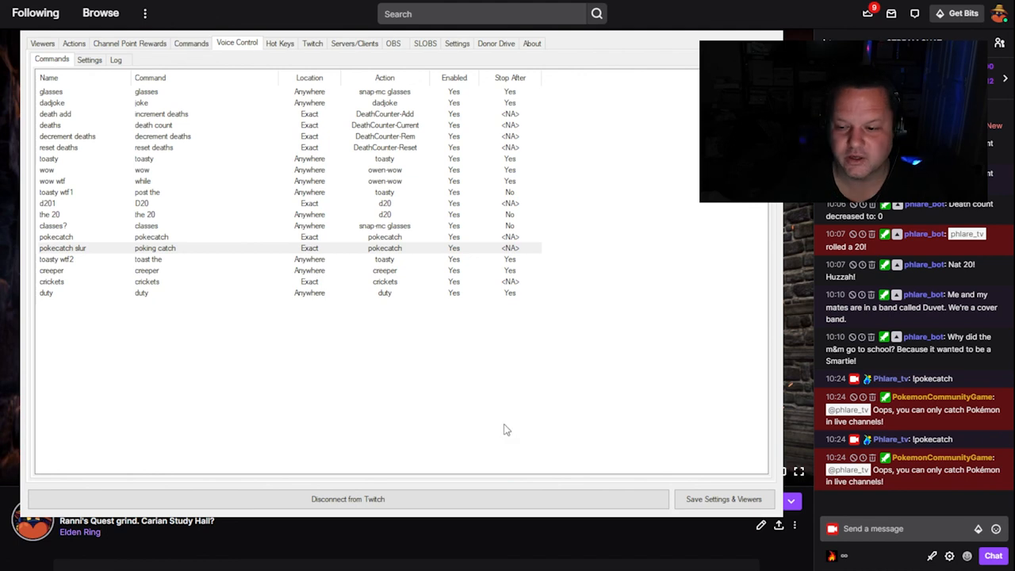